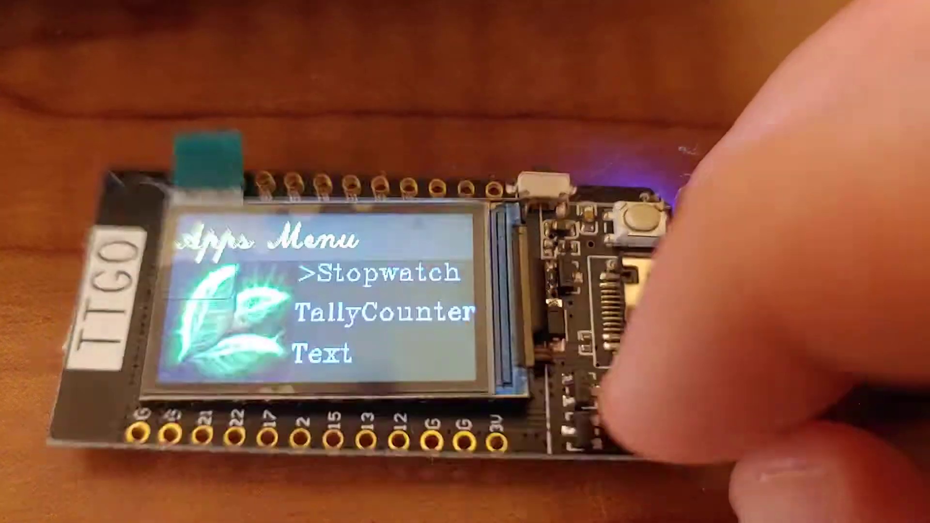
Launch the Stopwatch app, let it time, then stop it at 1.151
click(640, 222)
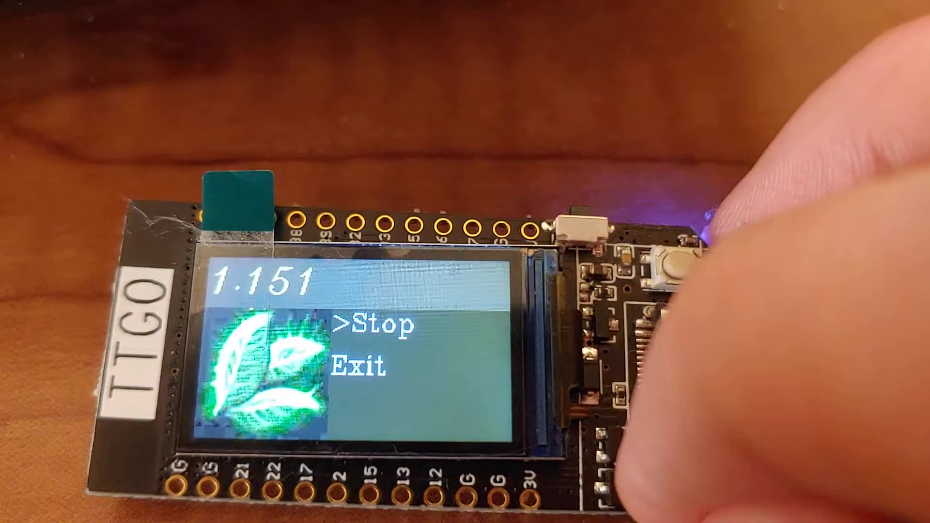
click(676, 264)
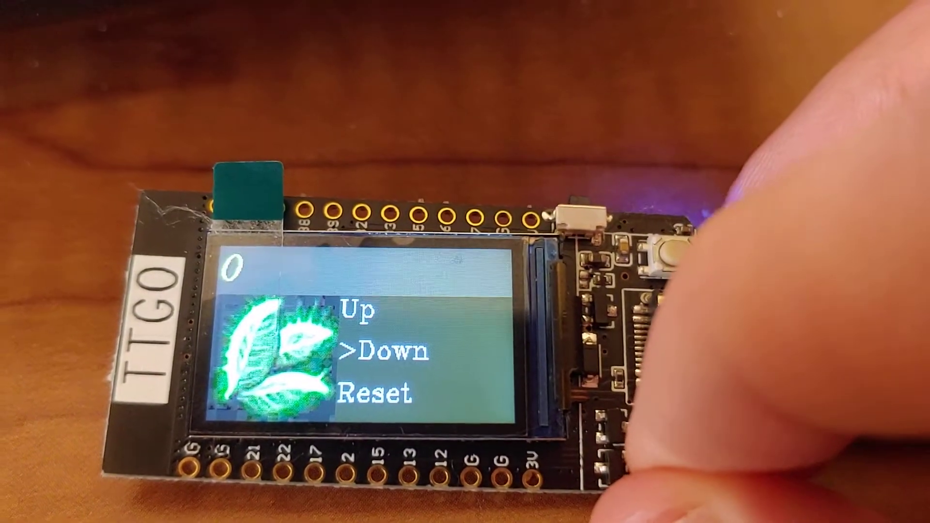
Select an option in the TallyCounter app showing a count of 0
click(663, 256)
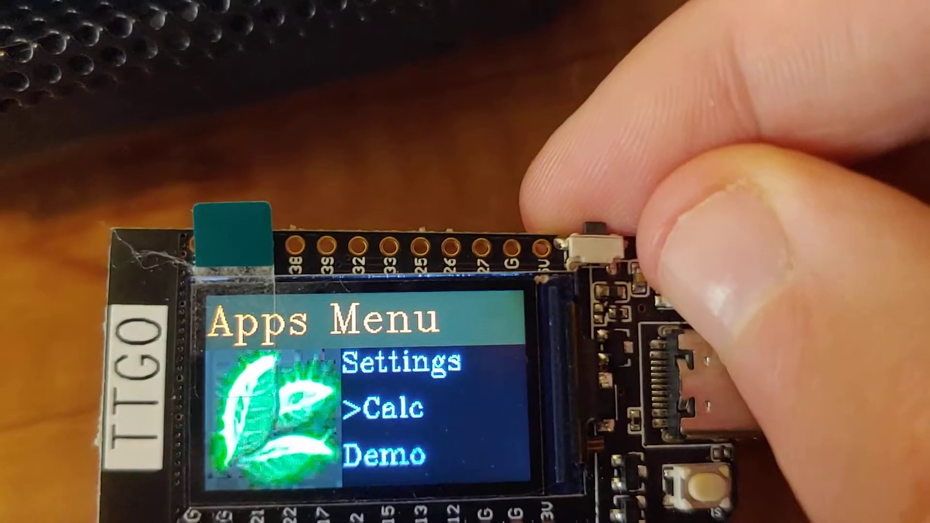
click(592, 243)
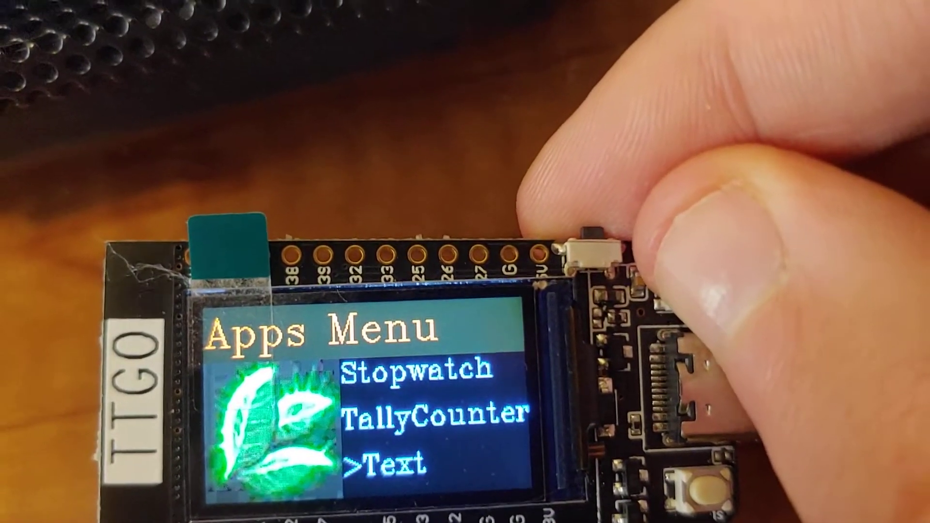
click(596, 244)
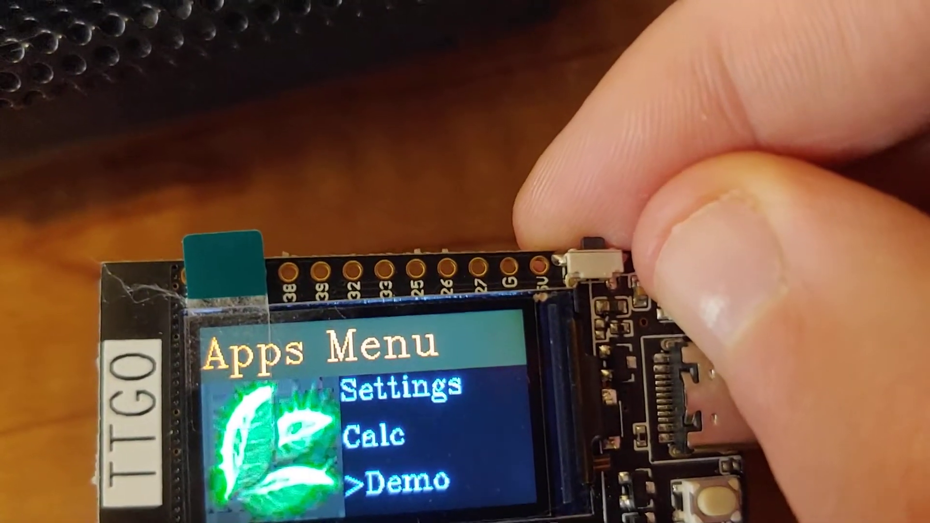